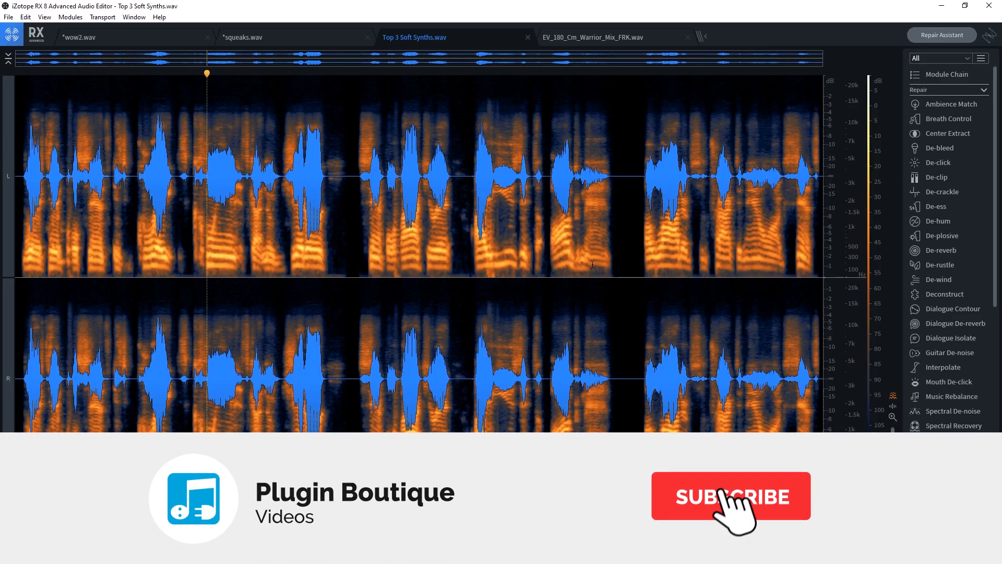
Step: Select the podcast clip and bring up the Spectral Recovery module from the Repair list
{"action": "left_click", "coordinate": [729, 494]}
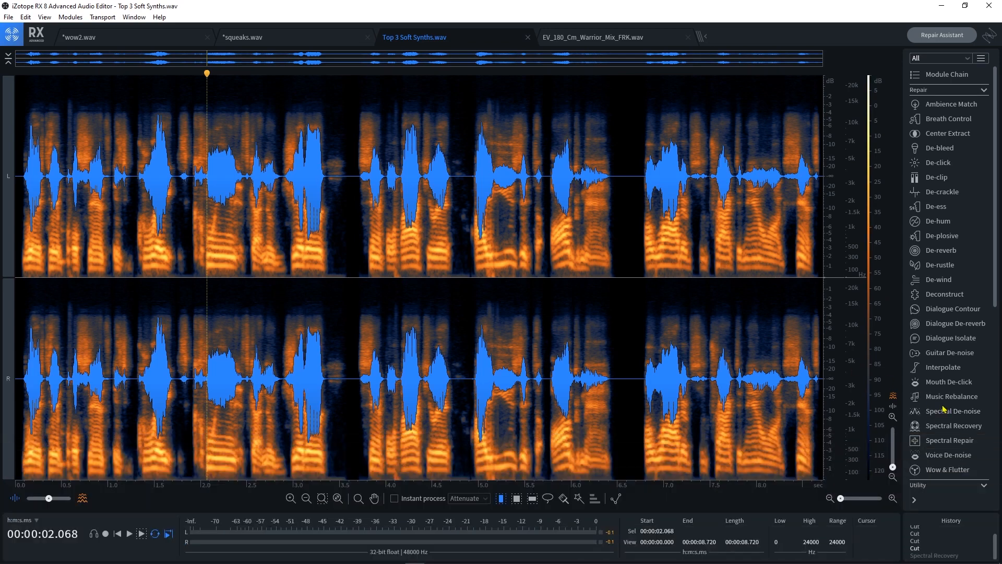
{"action": "left_click", "coordinate": [955, 425]}
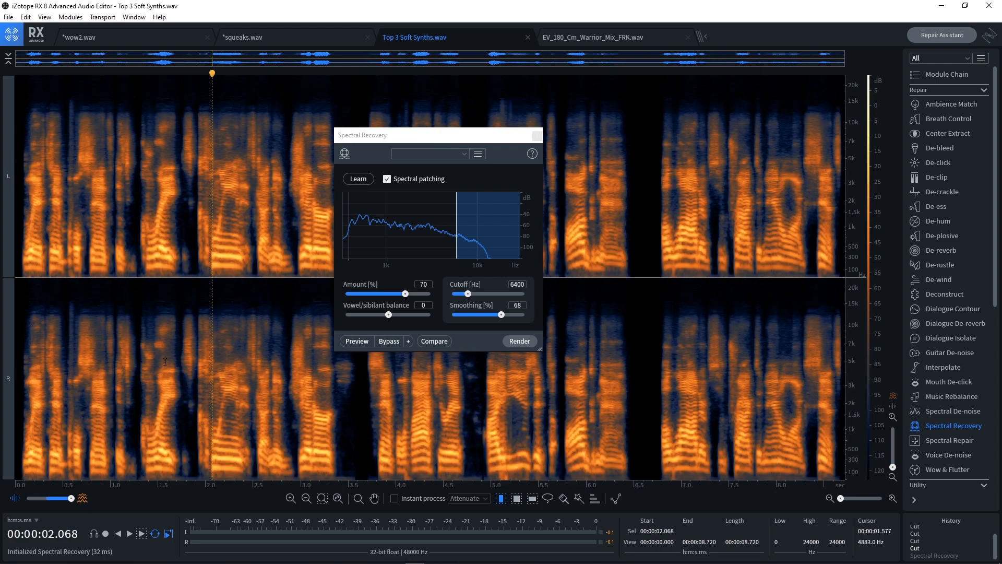
{"action": "mouse_move", "coordinate": [165, 358]}
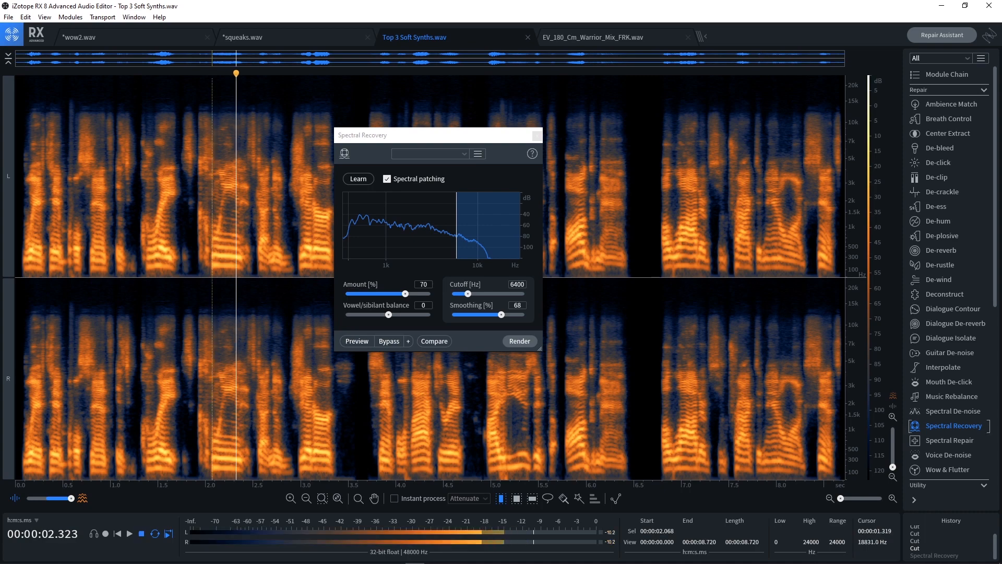
{"action": "left_click", "coordinate": [128, 532]}
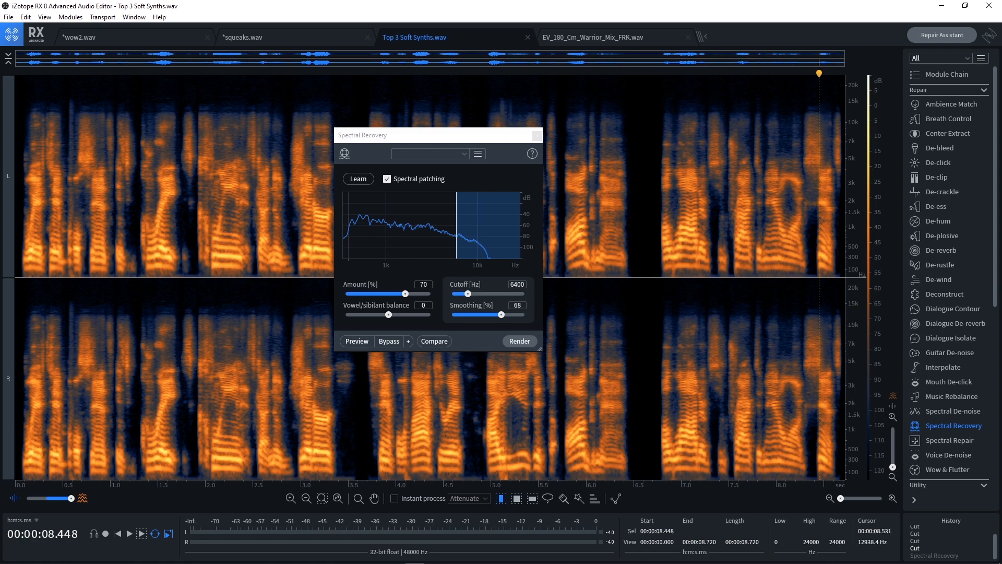
{"action": "mouse_move", "coordinate": [851, 323]}
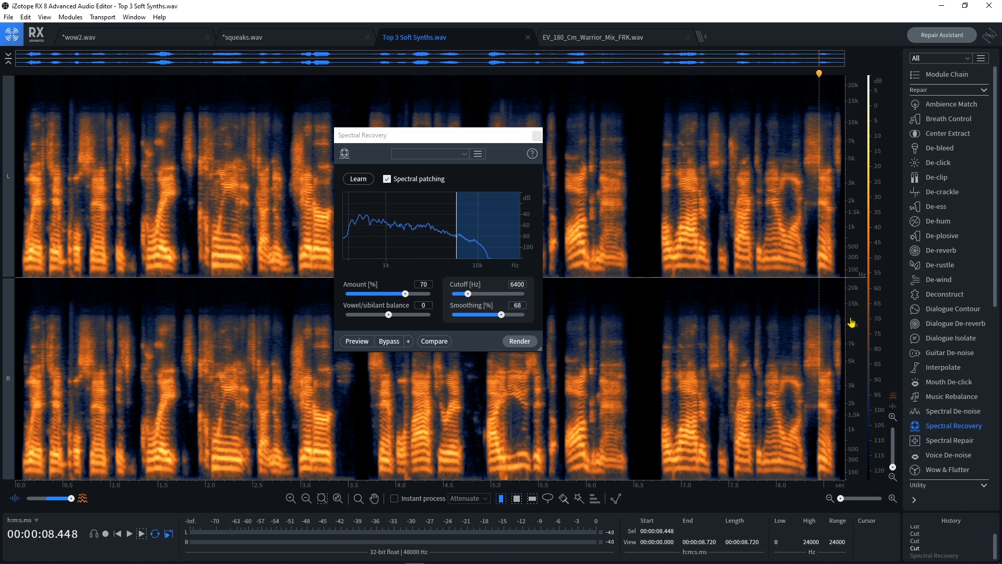
{"action": "mouse_move", "coordinate": [847, 320]}
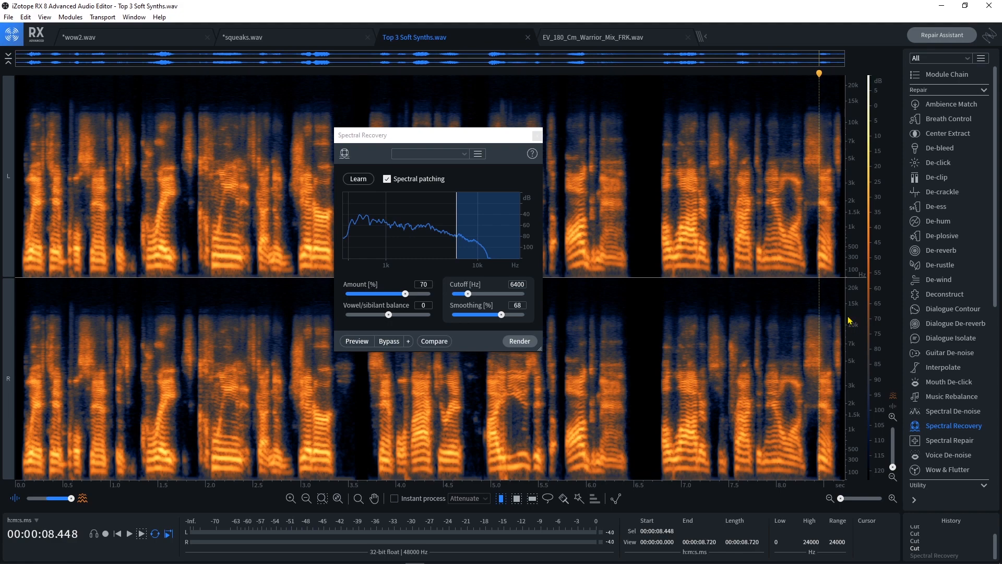
{"action": "mouse_move", "coordinate": [850, 321]}
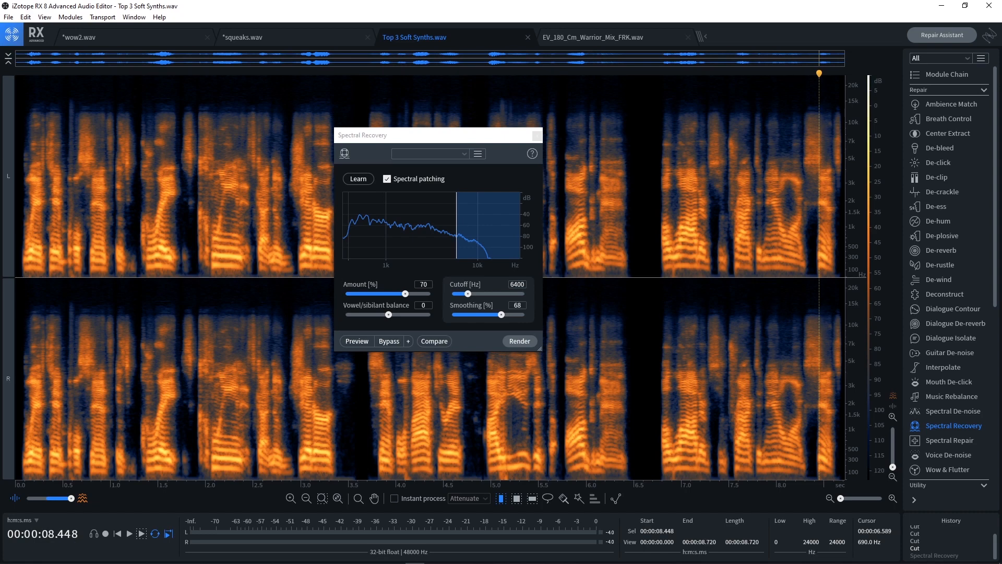
{"action": "mouse_move", "coordinate": [483, 179]}
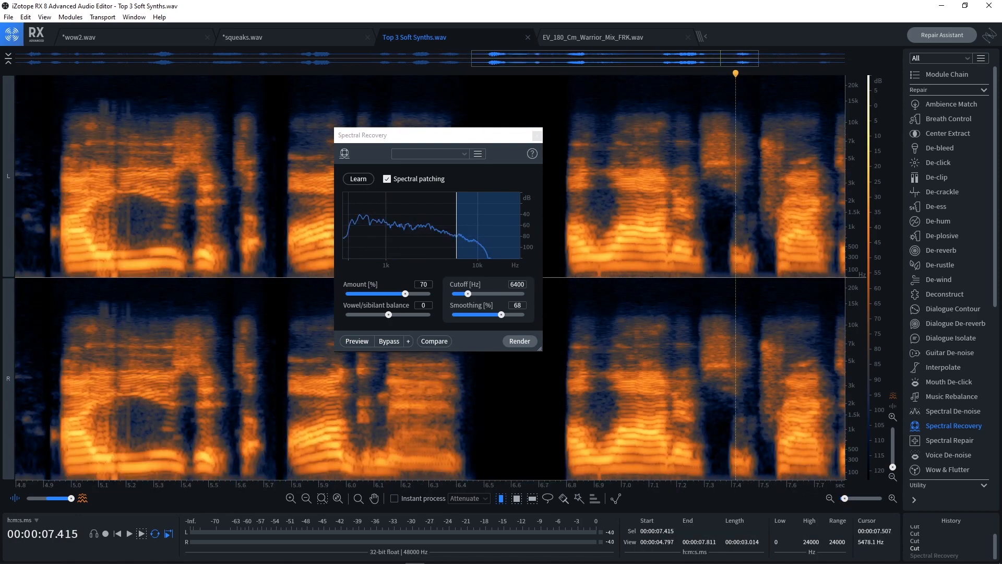
{"action": "mouse_move", "coordinate": [115, 211]}
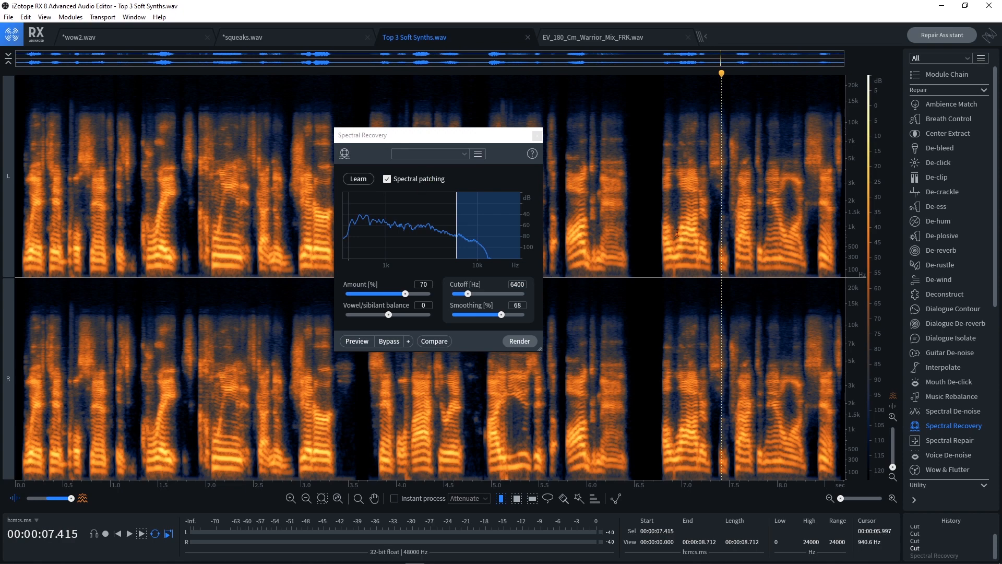
{"action": "left_click", "coordinate": [428, 153]}
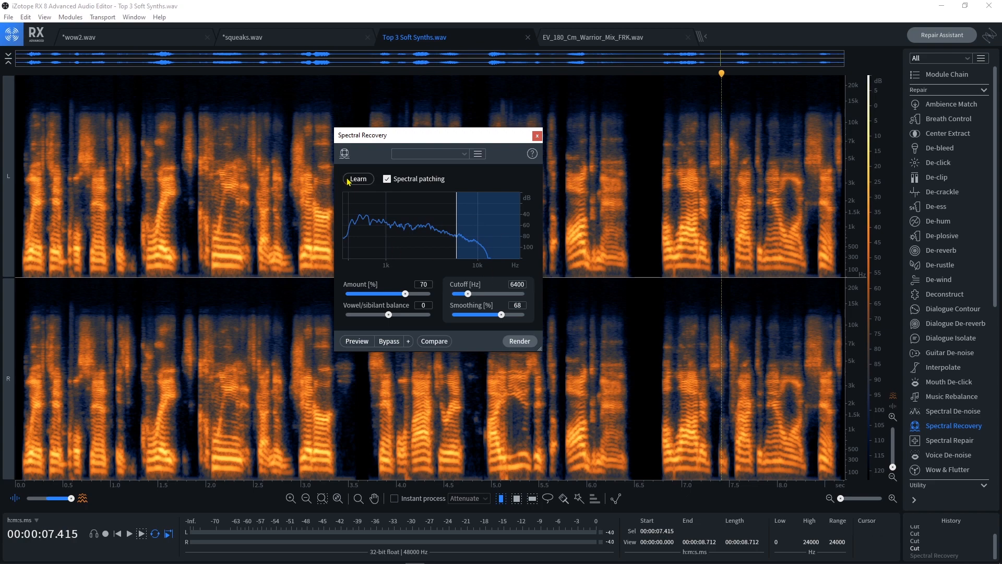
{"action": "mouse_move", "coordinate": [539, 352]}
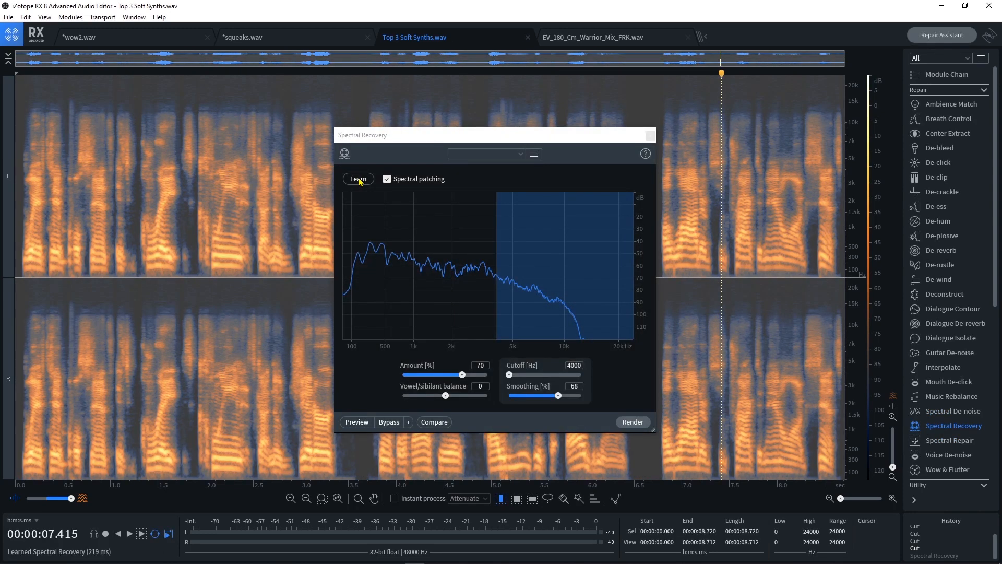
{"action": "mouse_move", "coordinate": [402, 370]}
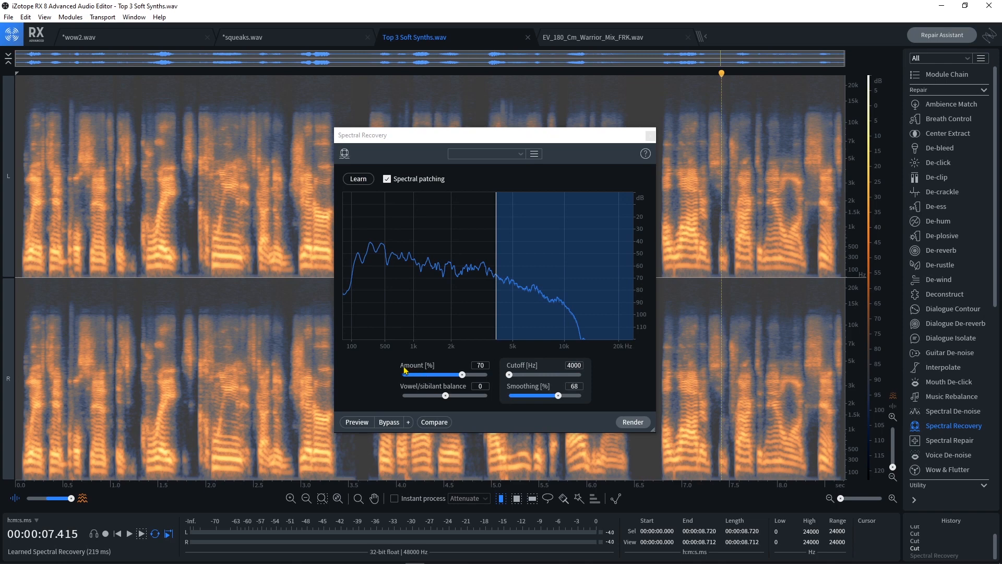
{"action": "mouse_move", "coordinate": [444, 397]}
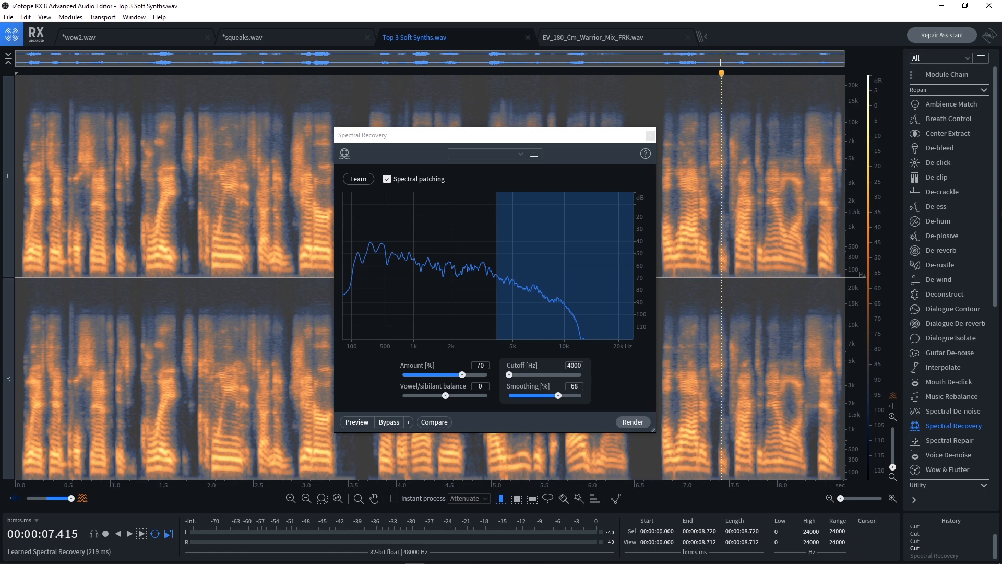
Step: Try the Vowel/sibilant balance lower, reset it to 0, and set the Cutoff to 7400 Hz
{"action": "left_click_drag", "start_coordinate": [446, 395], "coordinate": [439, 395]}
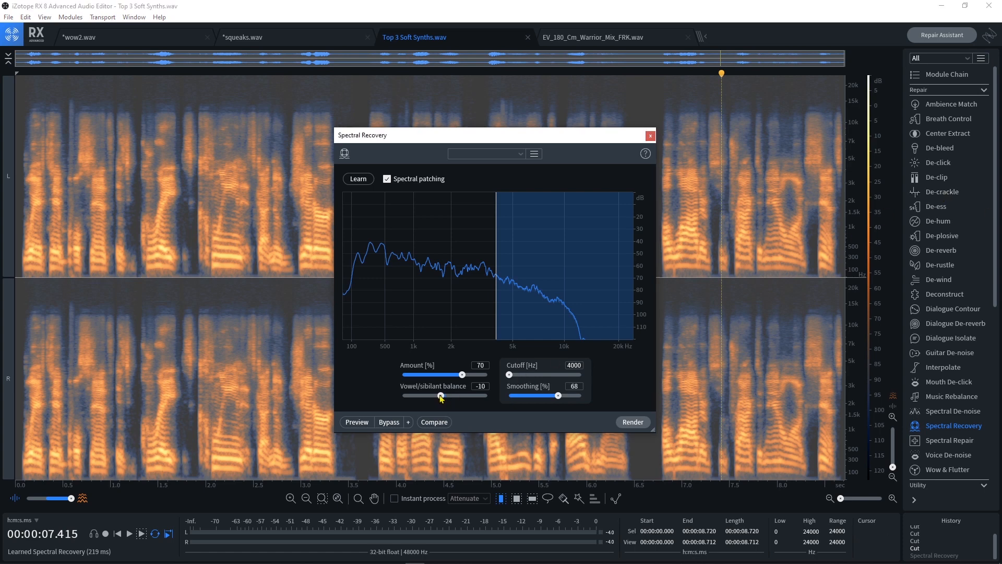
{"action": "left_click_drag", "start_coordinate": [439, 394], "coordinate": [445, 394]}
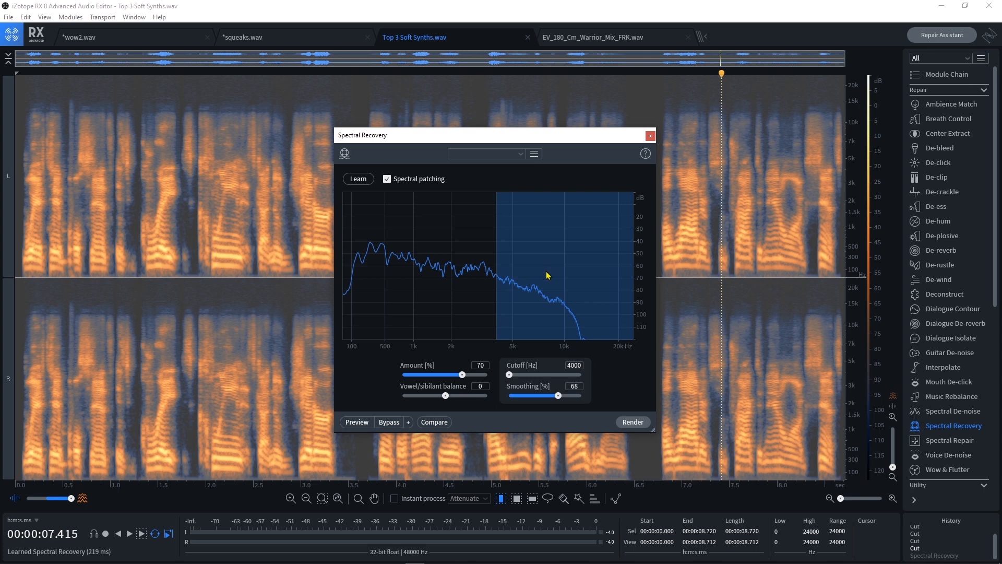
{"action": "mouse_move", "coordinate": [559, 303]}
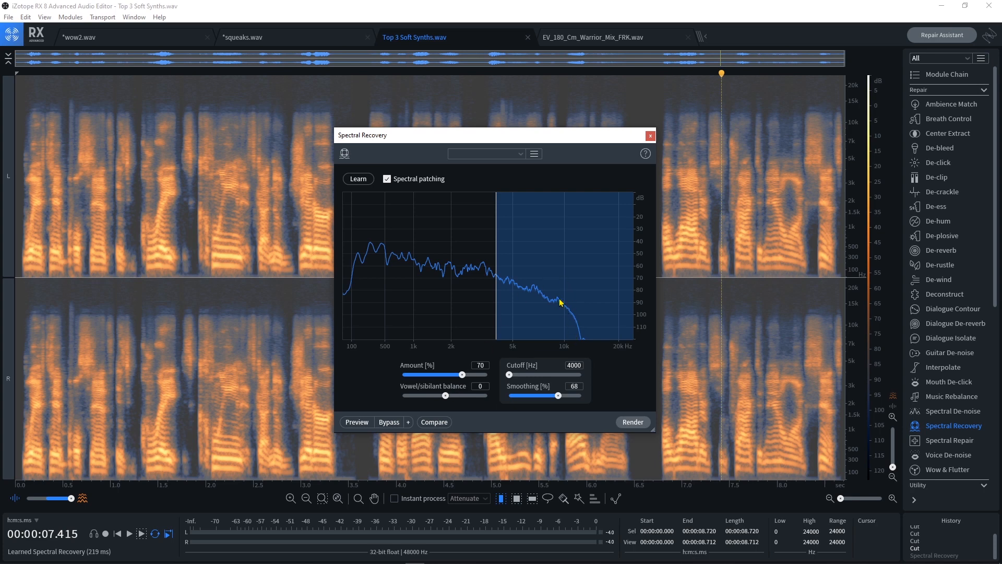
{"action": "mouse_move", "coordinate": [580, 327]}
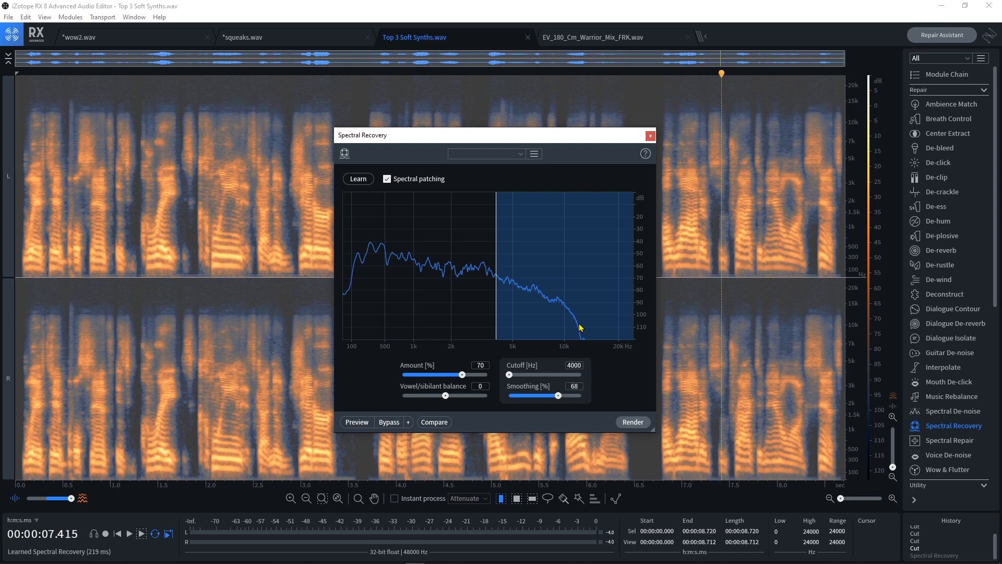
{"action": "mouse_move", "coordinate": [509, 374]}
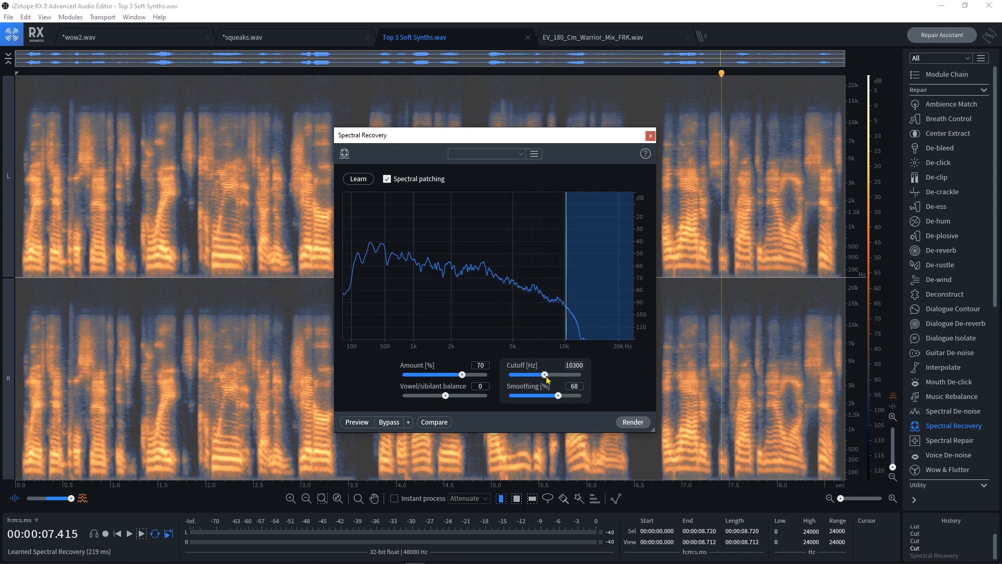
{"action": "left_click_drag", "start_coordinate": [545, 373], "coordinate": [523, 374]}
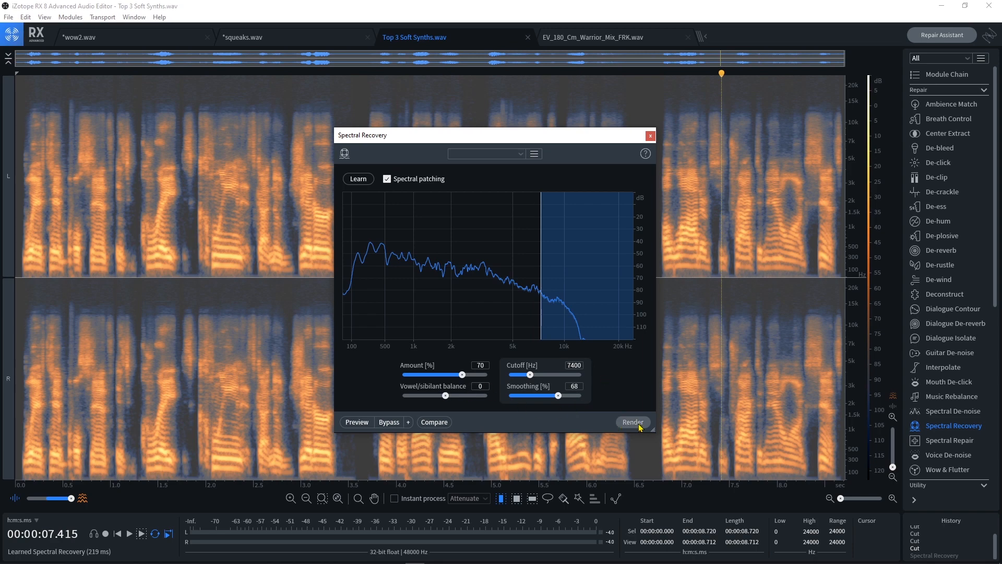
Step: Render Spectral Recovery across the whole clip, synthesizing content above 7400 Hz
{"action": "left_click", "coordinate": [632, 421]}
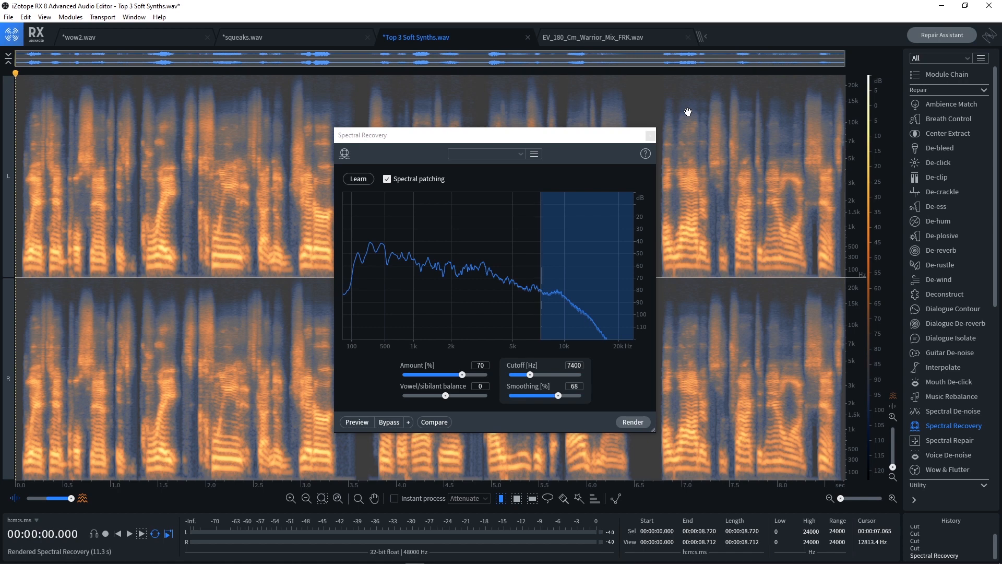
{"action": "mouse_move", "coordinate": [670, 149]}
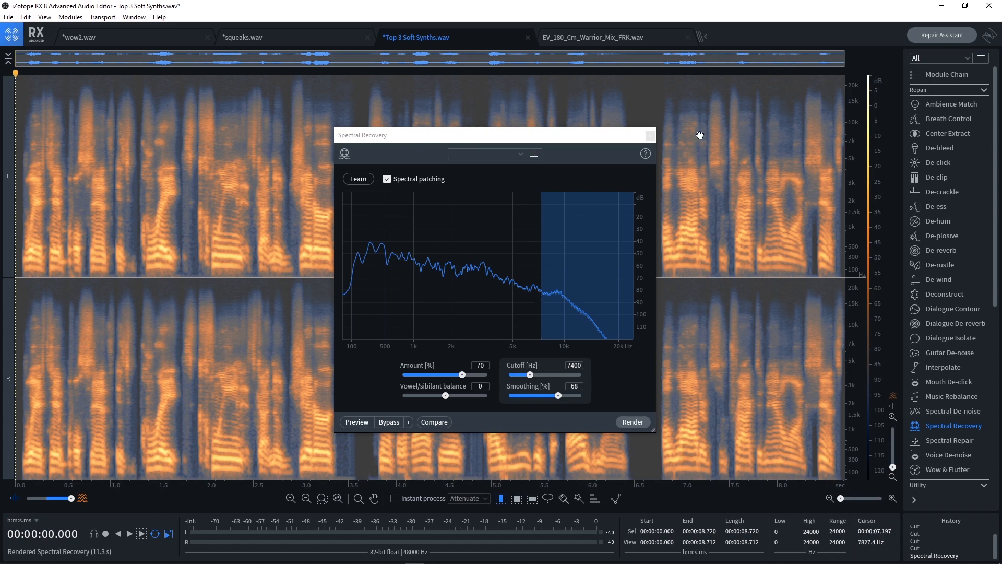
{"action": "mouse_move", "coordinate": [759, 114]}
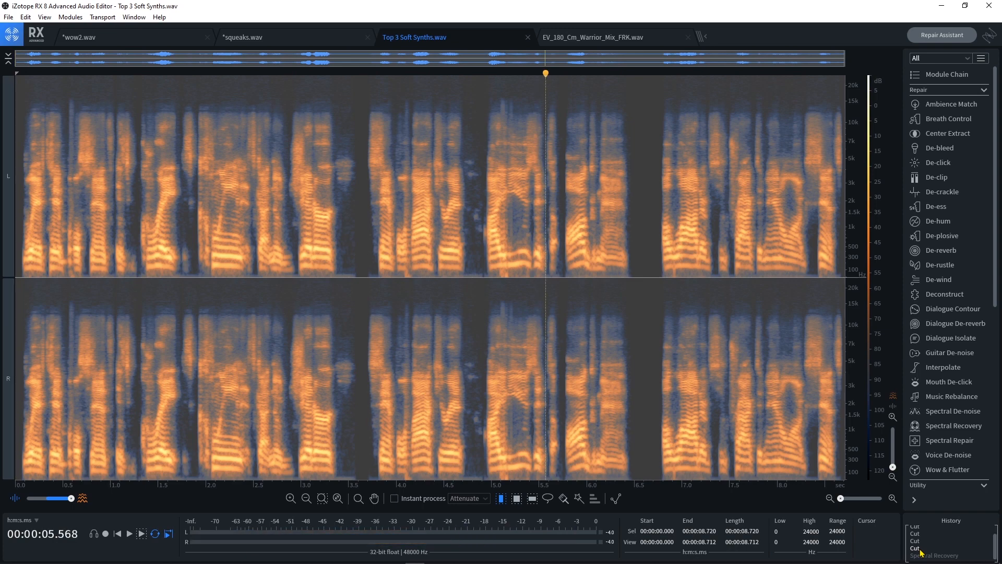
{"action": "mouse_move", "coordinate": [817, 311]}
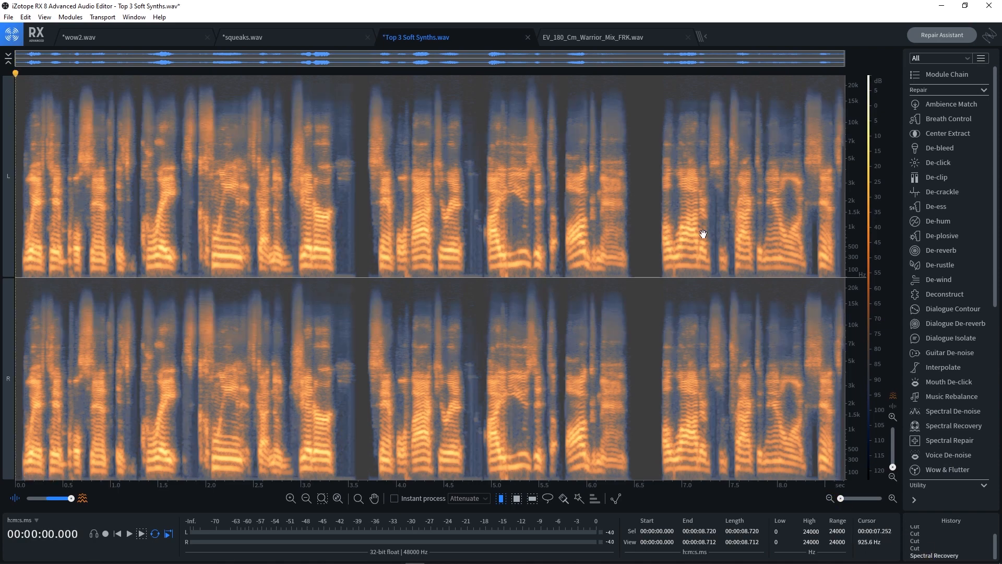
Step: Zoom in on the recovered section to inspect the restored high frequencies
{"action": "left_click", "coordinate": [840, 497]}
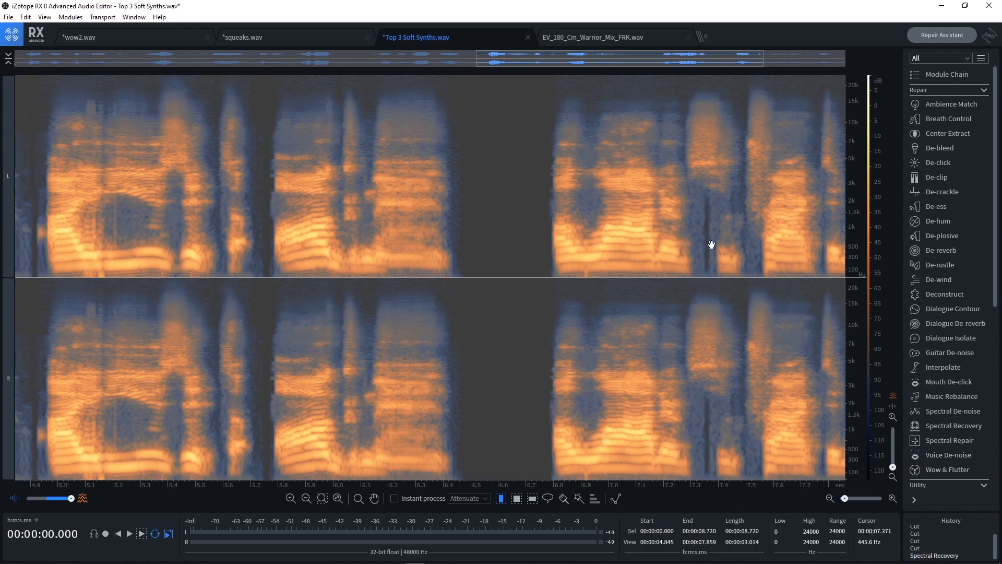
Step: Zoom out to the full file and reopen Spectral Recovery at its 7400 Hz cutoff
{"action": "left_click", "coordinate": [128, 533]}
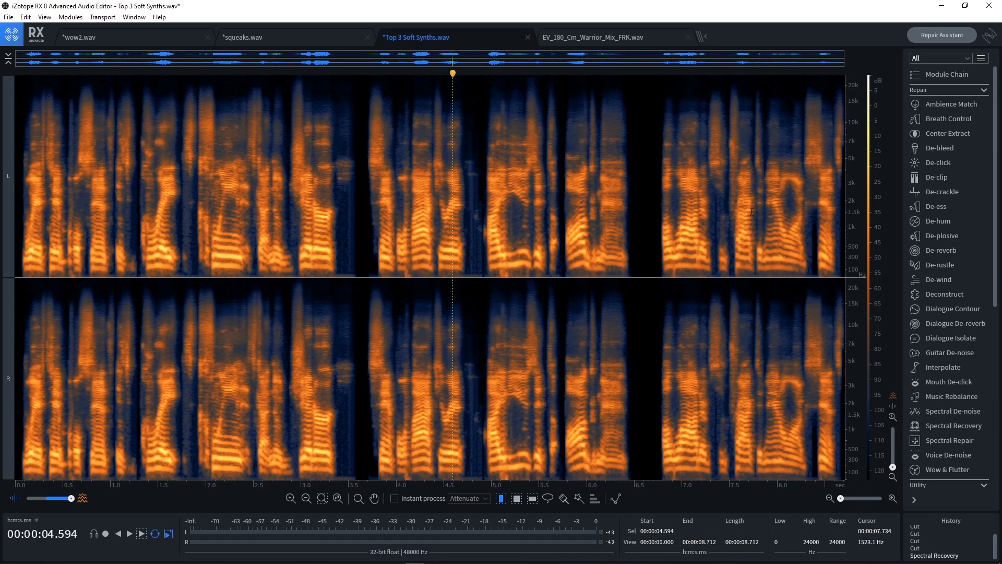
{"action": "mouse_move", "coordinate": [737, 208]}
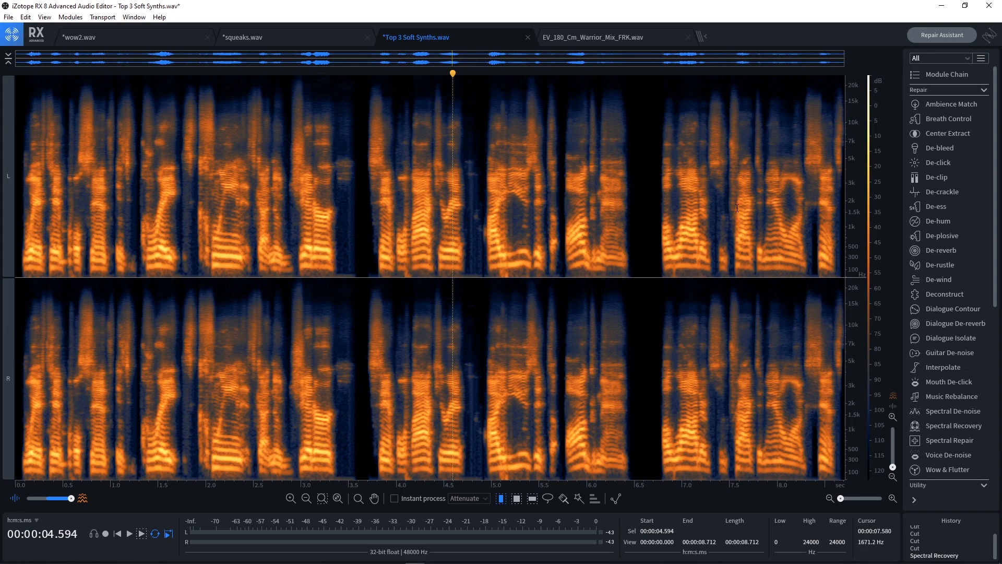
{"action": "mouse_move", "coordinate": [555, 194]}
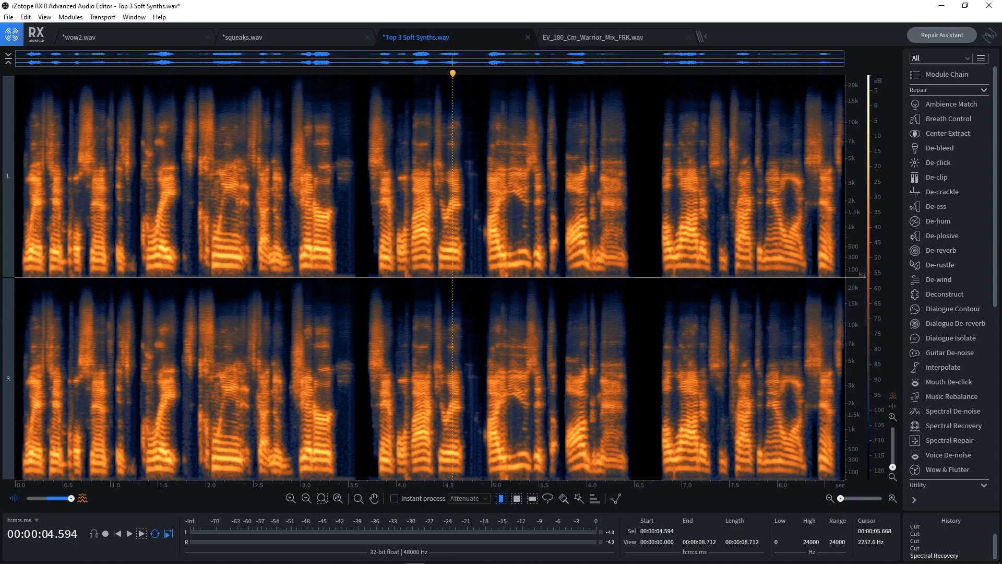
{"action": "mouse_move", "coordinate": [670, 216]}
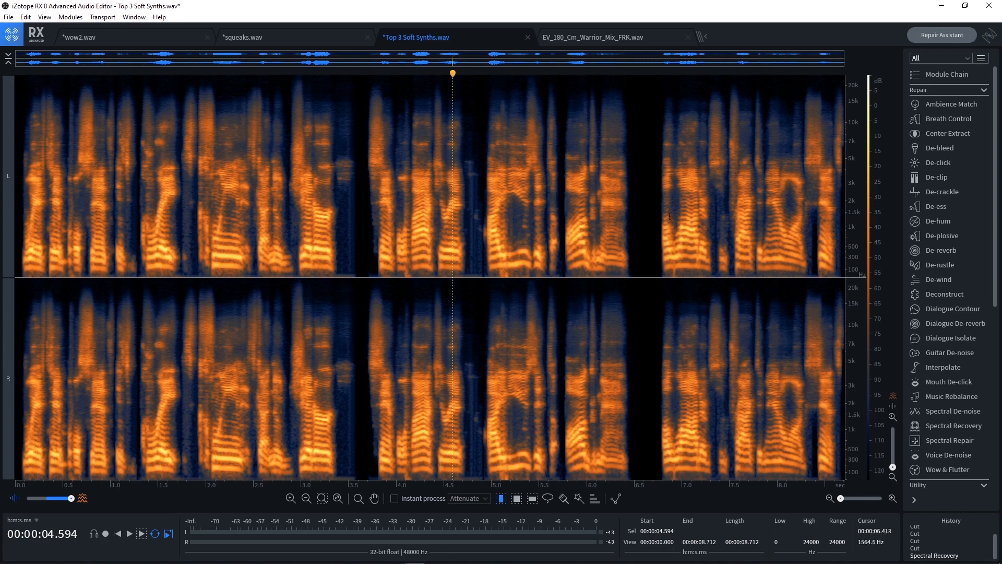
{"action": "mouse_move", "coordinate": [677, 205]}
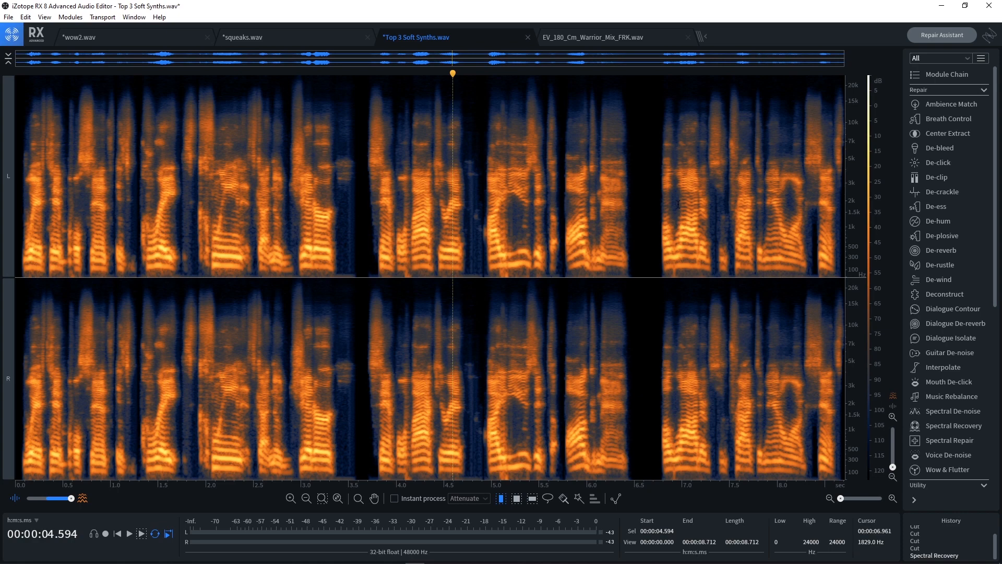
{"action": "left_click", "coordinate": [955, 424]}
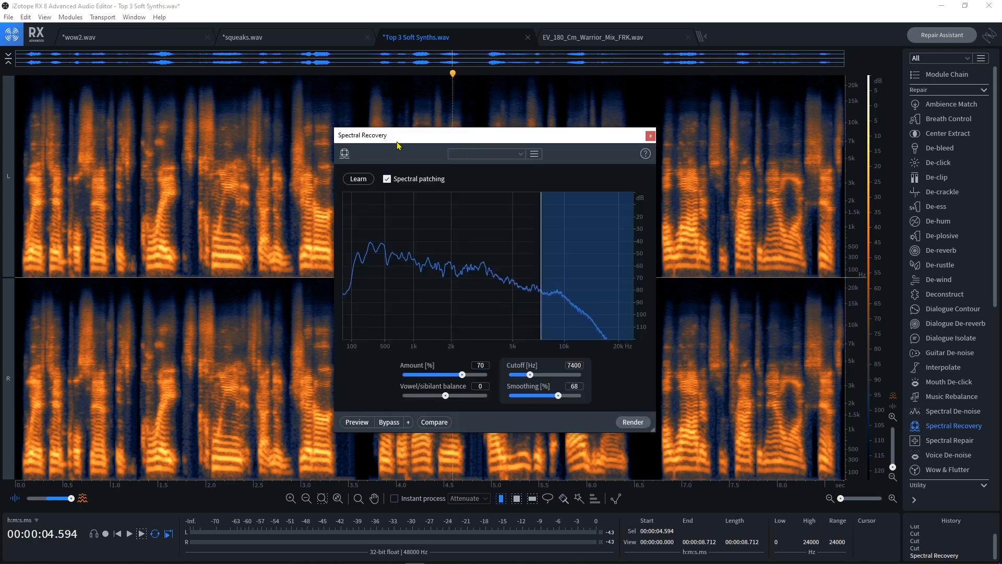